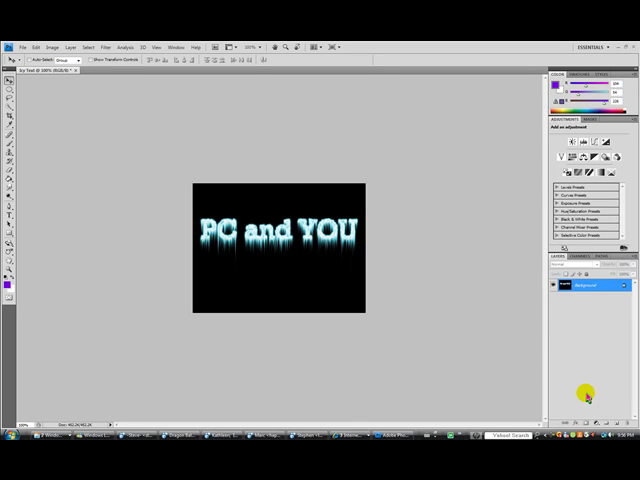
pyautogui.moveTo(256, 208)
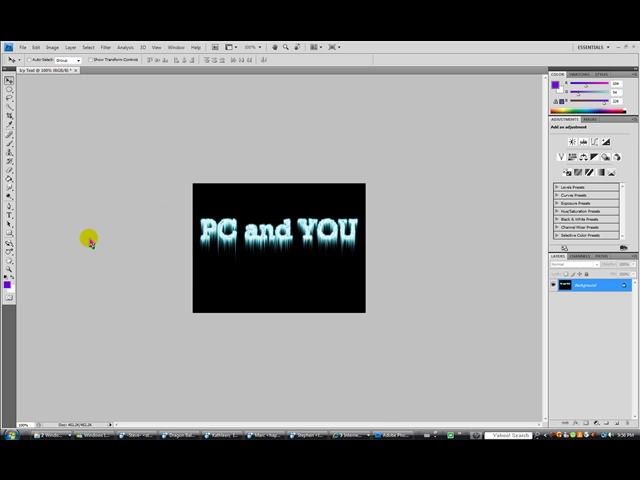
pyautogui.moveTo(358, 258)
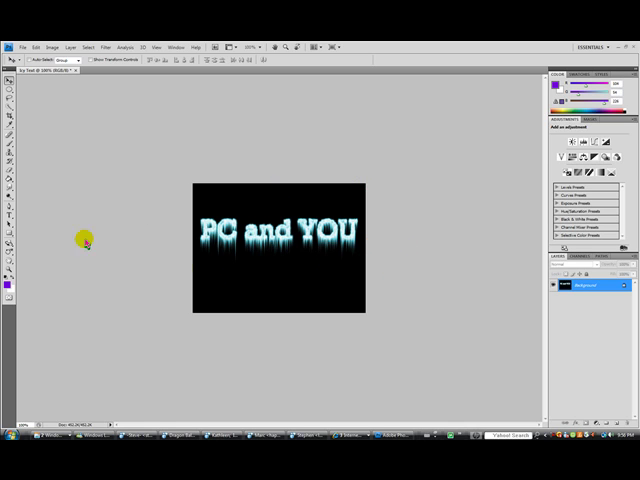
pyautogui.moveTo(368, 228)
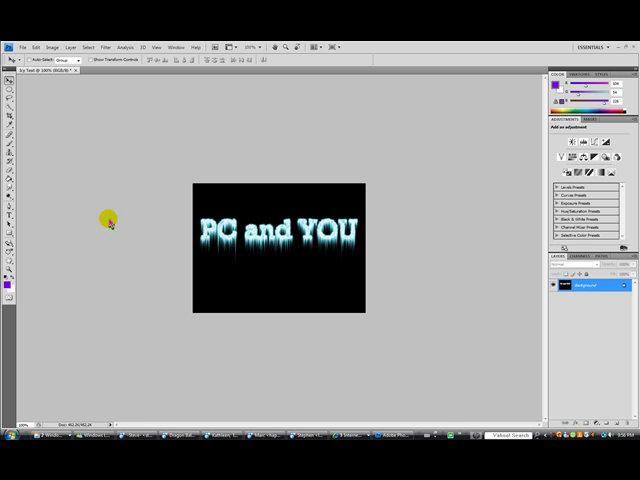
pyautogui.moveTo(104, 200)
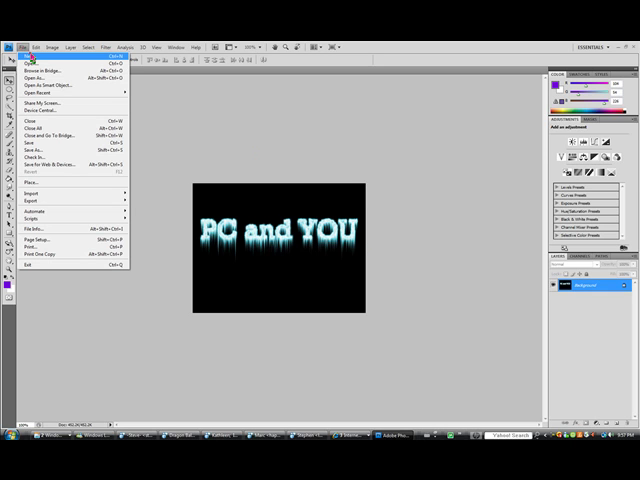
# Create a new blank white document with the default settings.
pyautogui.click(16, 56)
pyautogui.write('E')
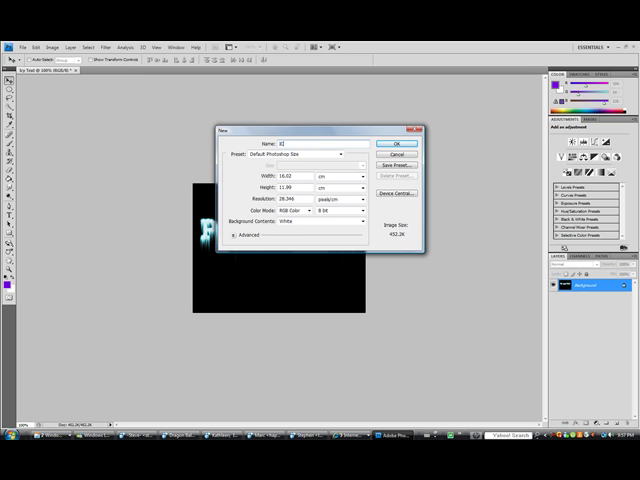
pyautogui.click(396, 144)
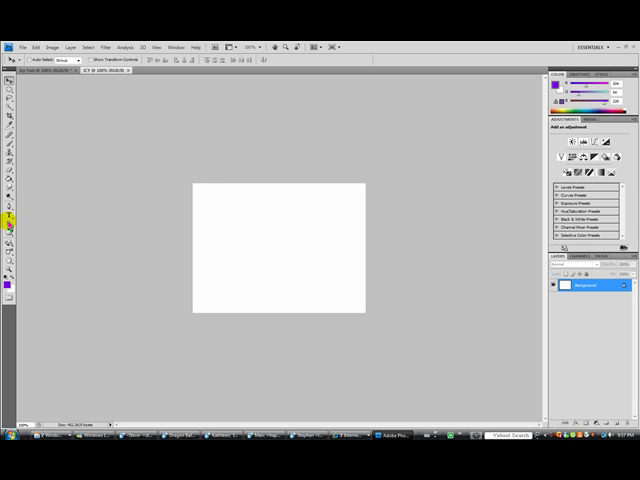
# Add the text 'PC and YOU' on the canvas with the Horizontal Type tool.
pyautogui.click(12, 206)
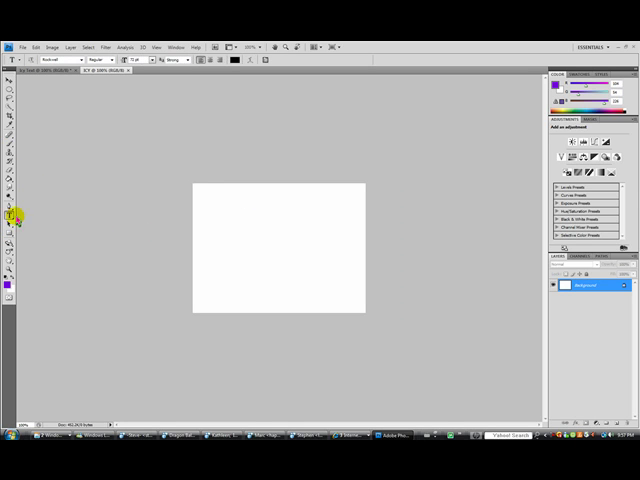
pyautogui.moveTo(210, 220)
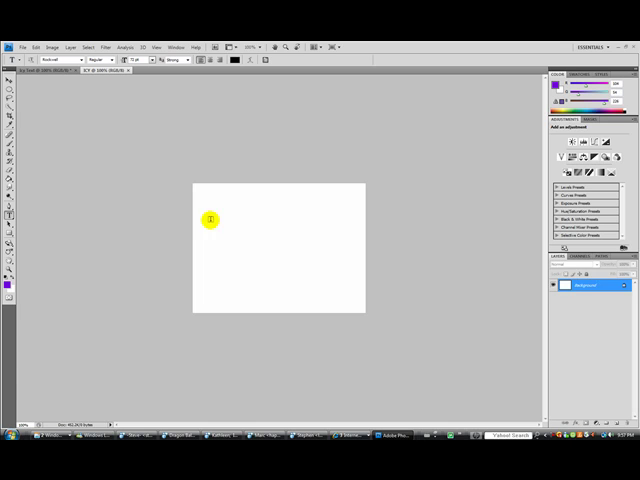
pyautogui.write('PC')
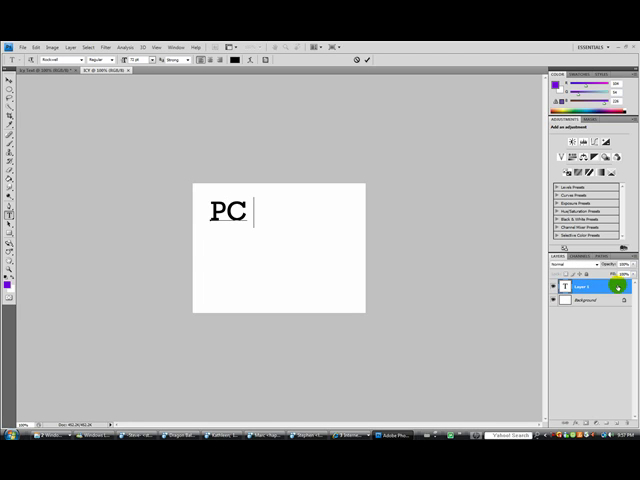
pyautogui.write('and YOU')
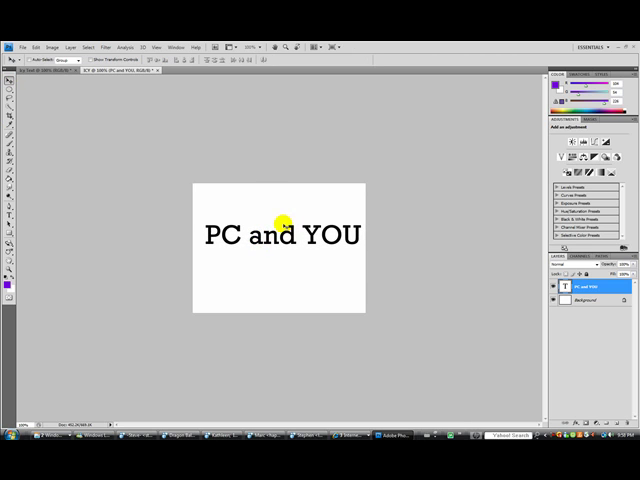
pyautogui.moveTo(196, 236)
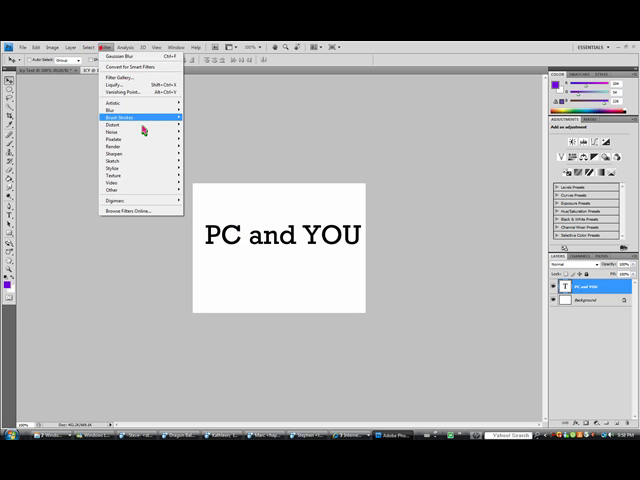
pyautogui.moveTo(116, 132)
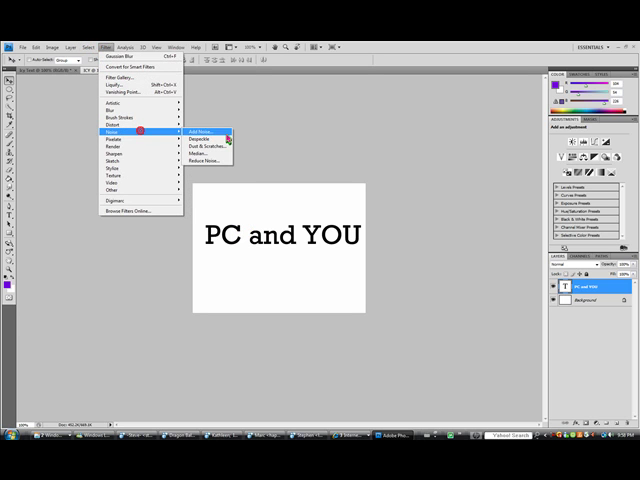
# Choose a filter for the text layer, reaching the rasterize prompt.
pyautogui.click(204, 136)
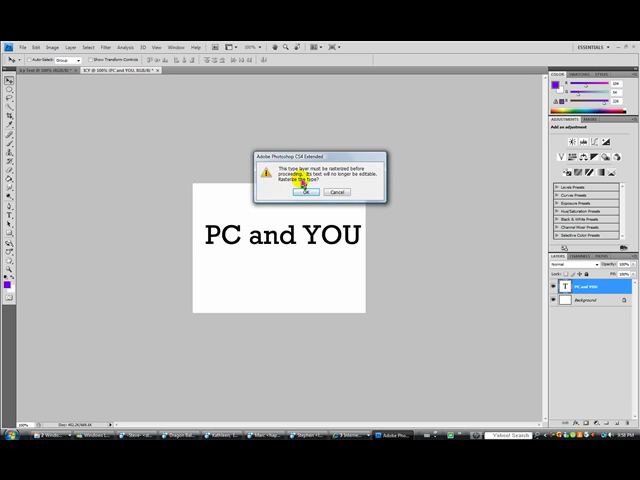
pyautogui.moveTo(380, 140)
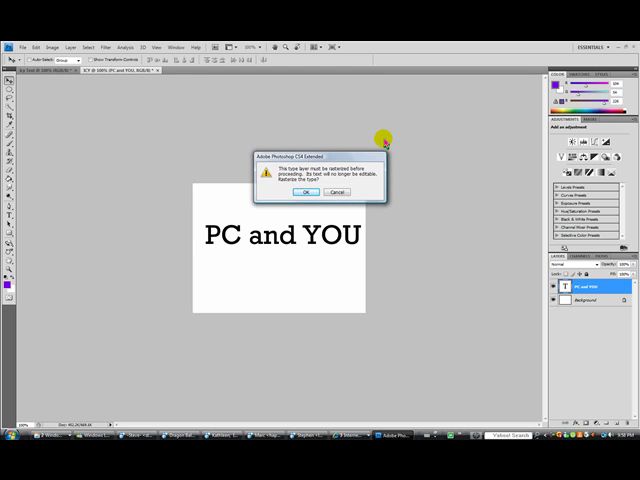
pyautogui.moveTo(276, 188)
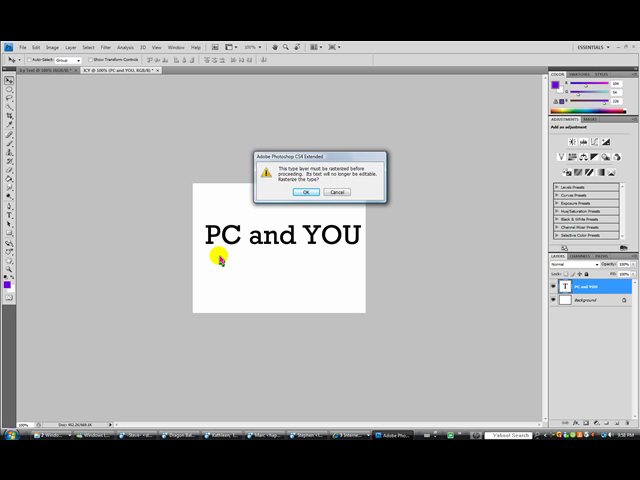
pyautogui.moveTo(204, 256)
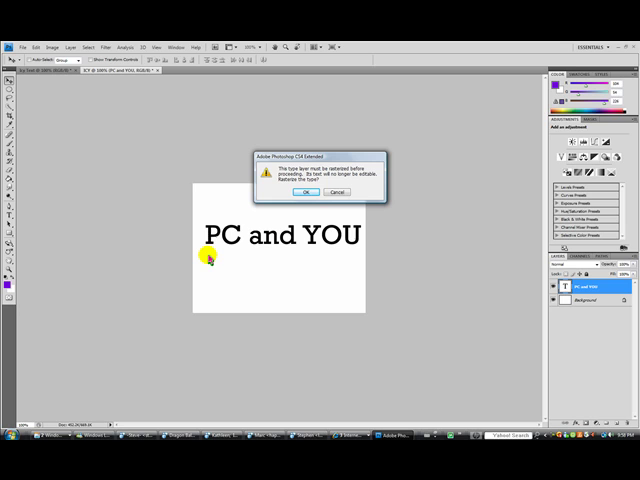
pyautogui.moveTo(202, 284)
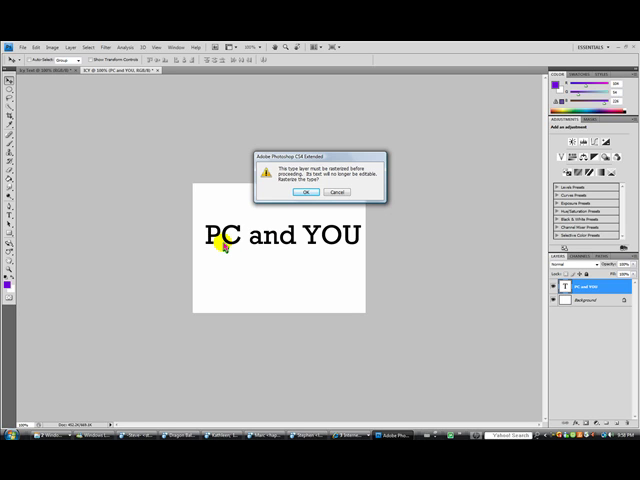
pyautogui.moveTo(240, 248)
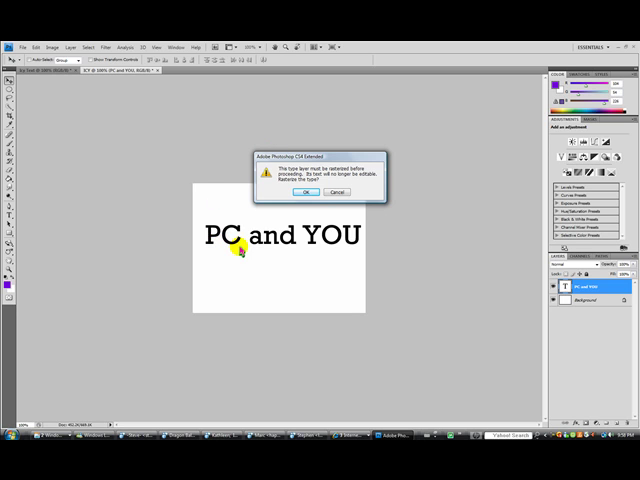
pyautogui.moveTo(320, 238)
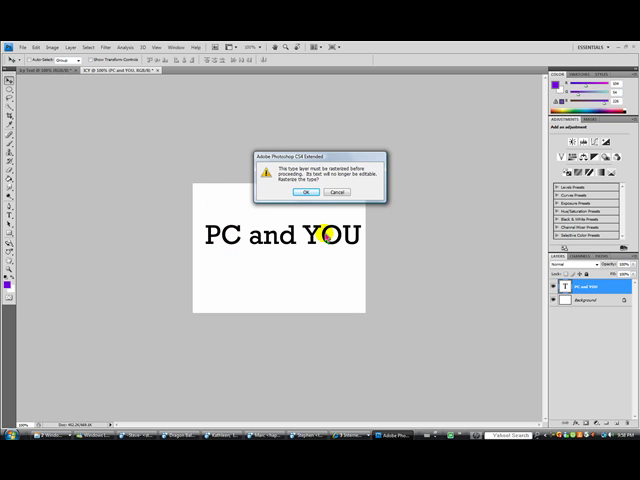
pyautogui.click(308, 192)
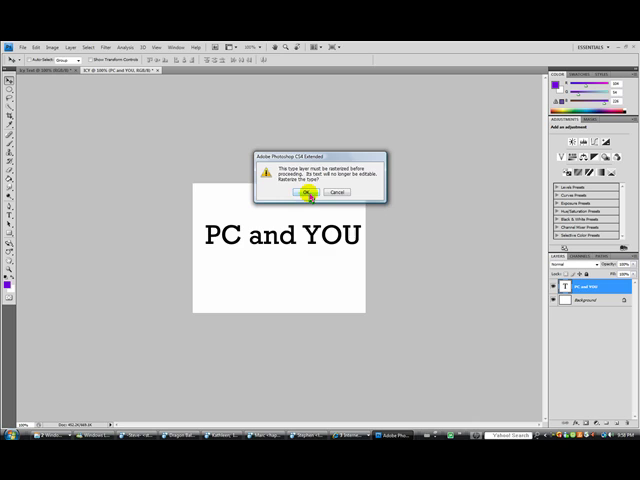
# Accept rasterizing the 'PC and YOU' type layer so the filter applies.
pyautogui.click(312, 192)
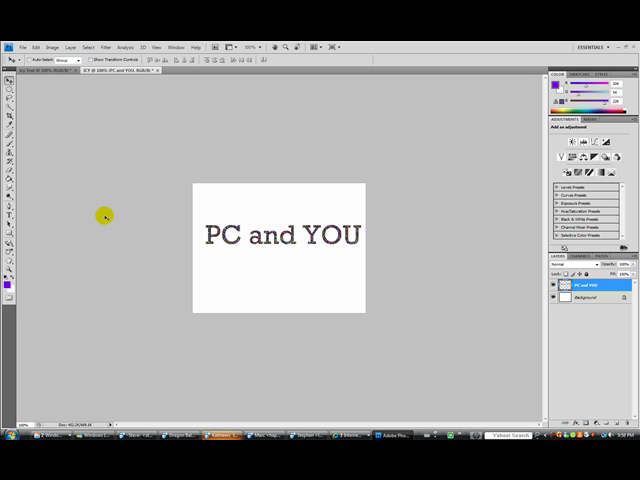
pyautogui.moveTo(562, 318)
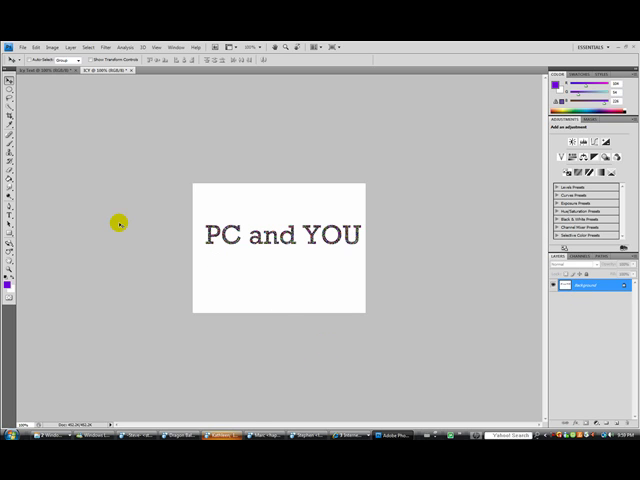
pyautogui.moveTo(108, 252)
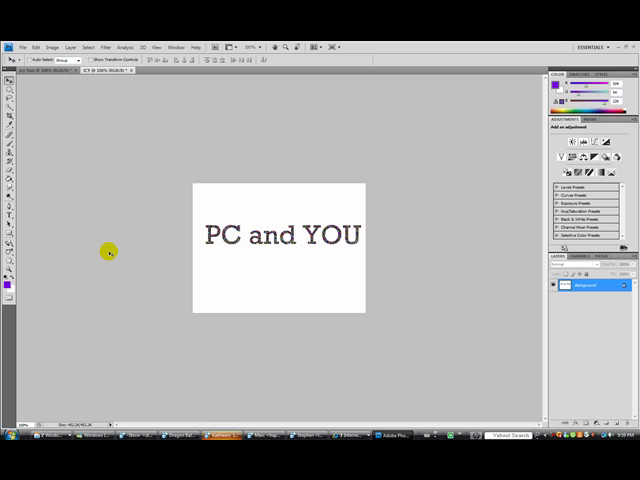
pyautogui.click(106, 48)
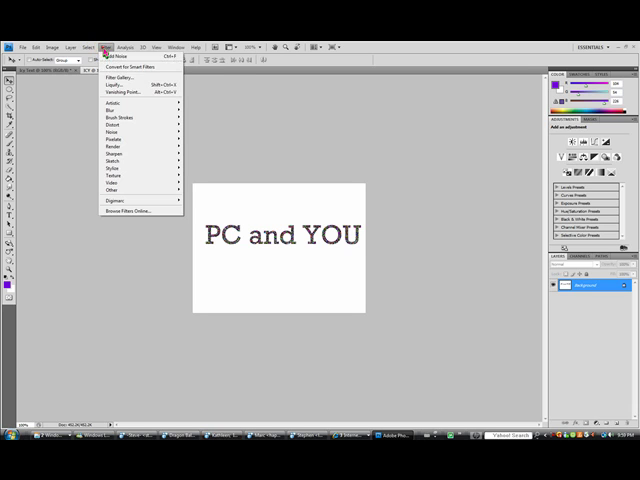
pyautogui.moveTo(132, 164)
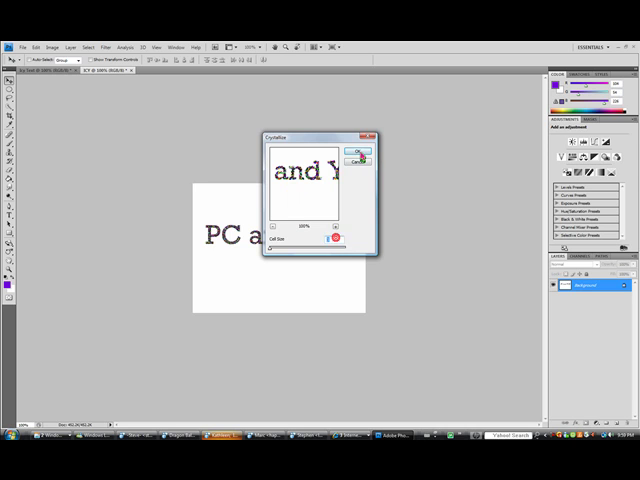
pyautogui.click(356, 148)
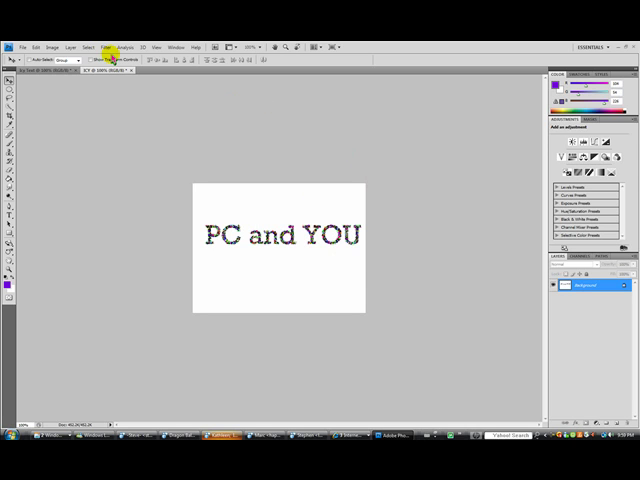
# Apply Filter > Other > Minimum to thicken the dark lettering.
pyautogui.click(108, 32)
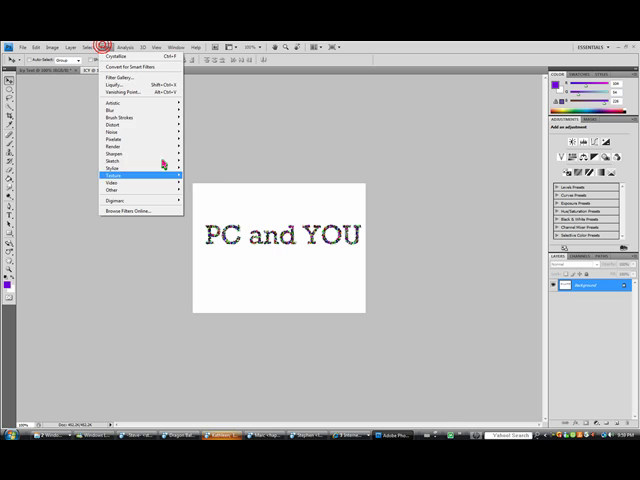
pyautogui.moveTo(140, 148)
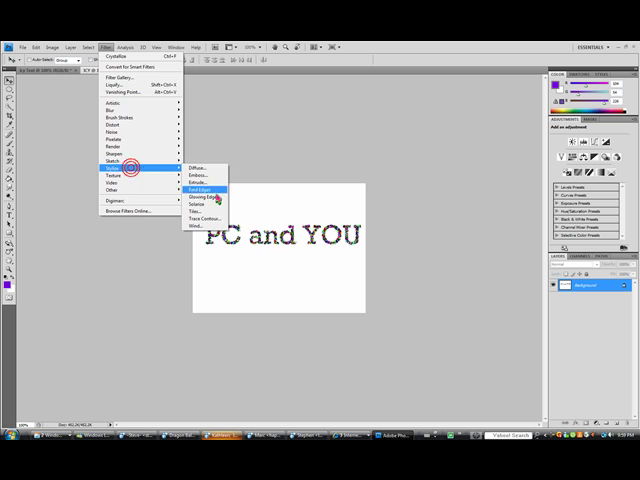
pyautogui.click(202, 188)
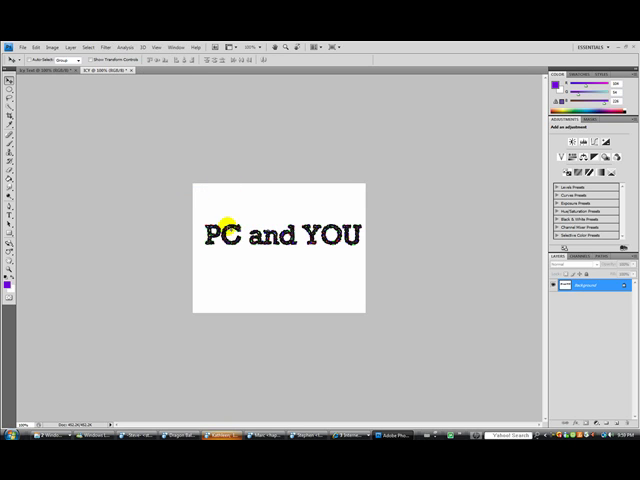
pyautogui.moveTo(228, 222); pyautogui.dragTo(252, 278)
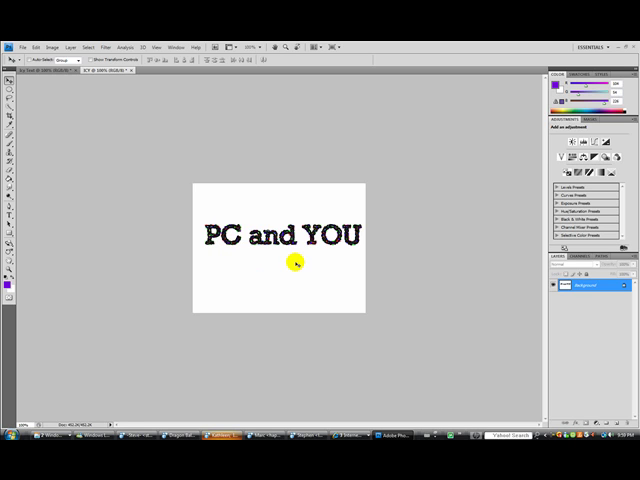
pyautogui.moveTo(280, 270)
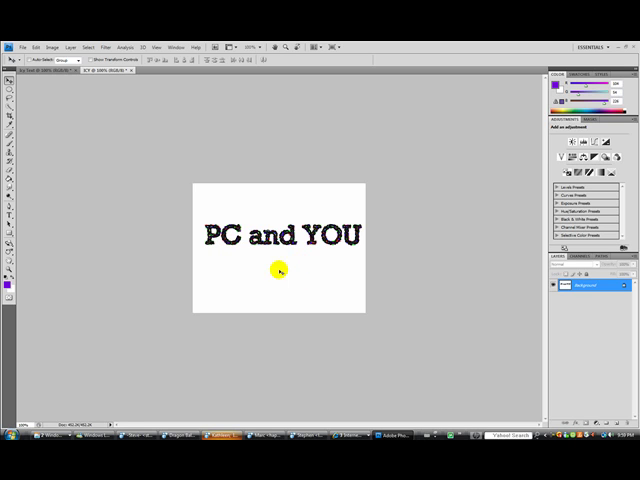
# Apply a Gaussian Blur to the 'PC and YOU' lettering.
pyautogui.click(106, 46)
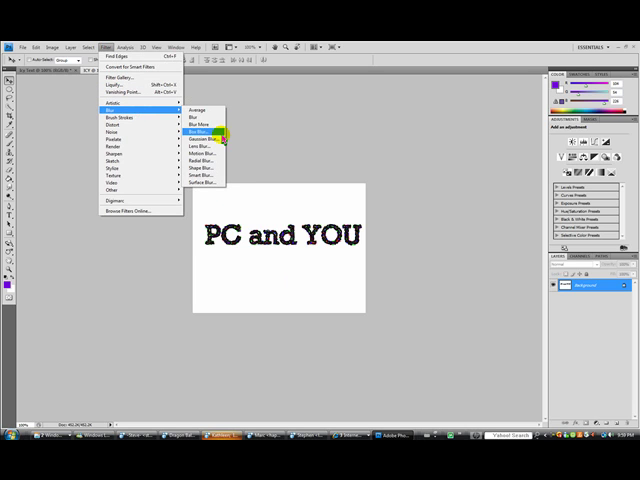
pyautogui.click(200, 138)
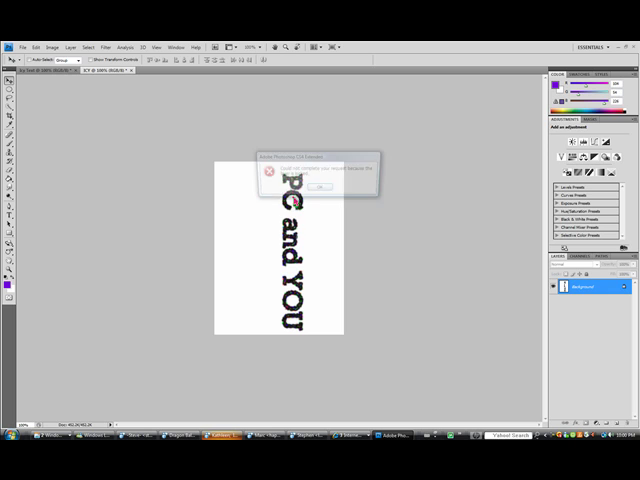
# Dismiss the warning after rotating the canvas 90° clockwise.
pyautogui.click(320, 188)
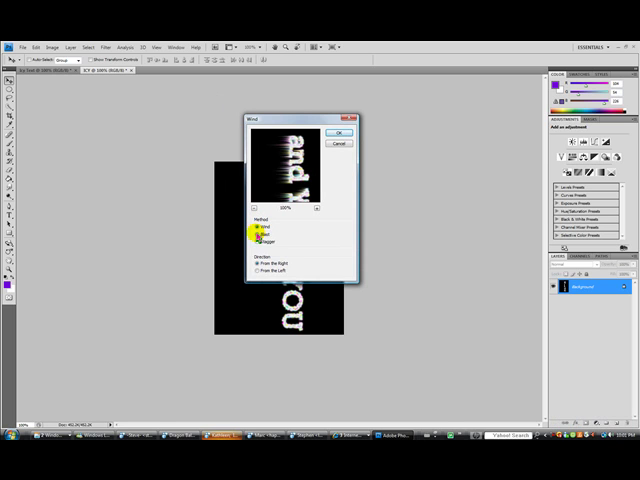
# Apply the Wind filter with the plain Wind method blowing from the left.
pyautogui.click(256, 234)
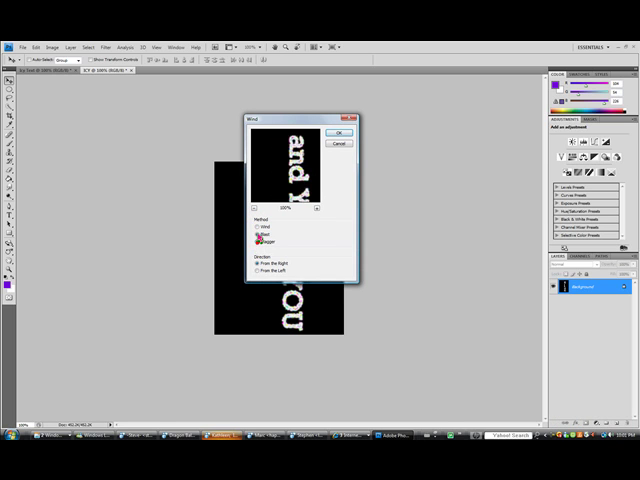
pyautogui.click(258, 228)
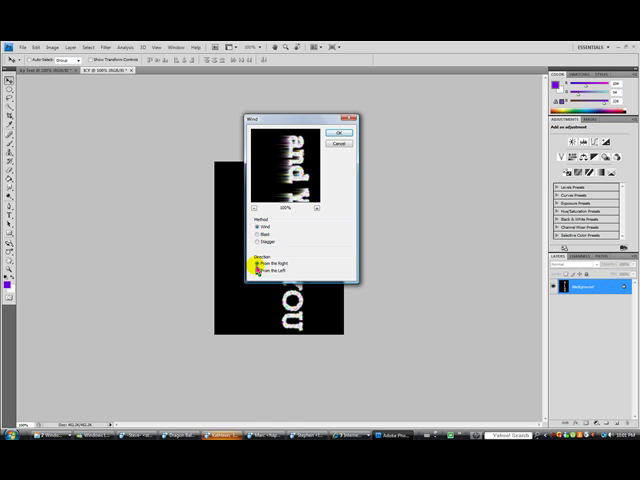
pyautogui.click(256, 272)
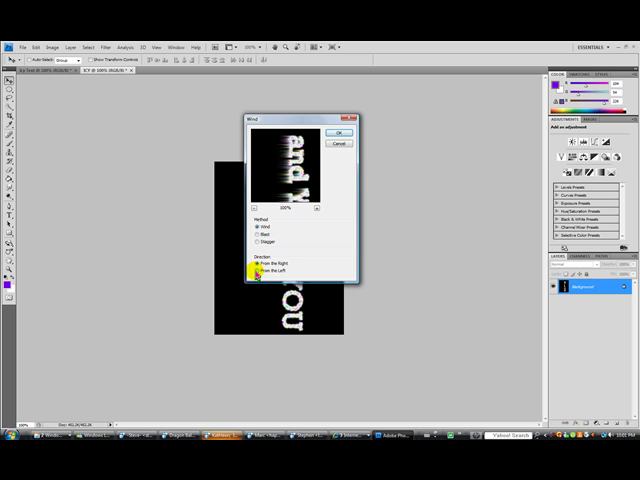
pyautogui.click(256, 272)
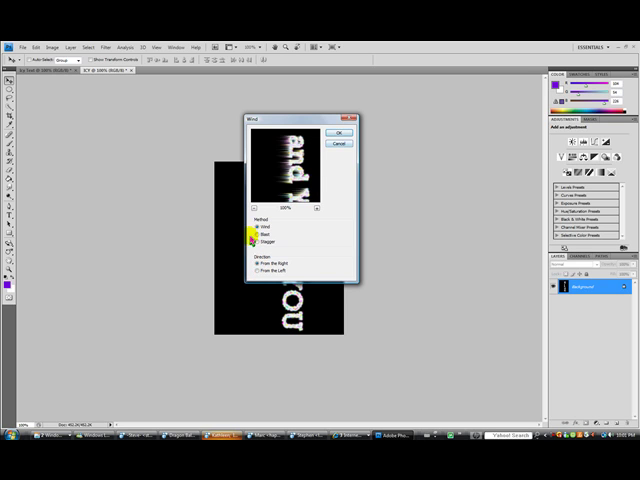
pyautogui.click(340, 132)
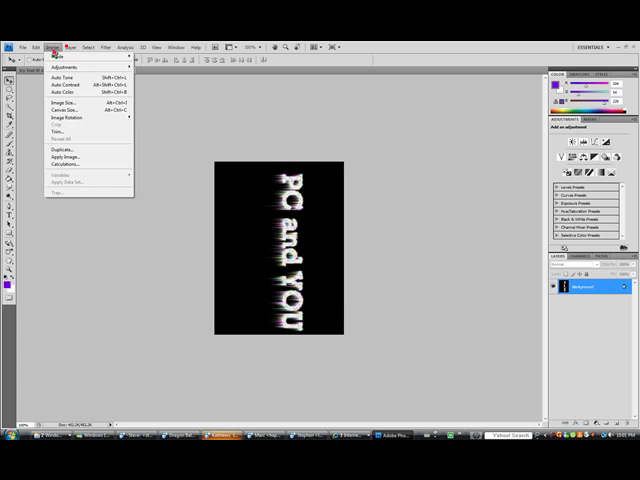
# Rotate the canvas 90° counter-clockwise so the text reads horizontally.
pyautogui.click(68, 120)
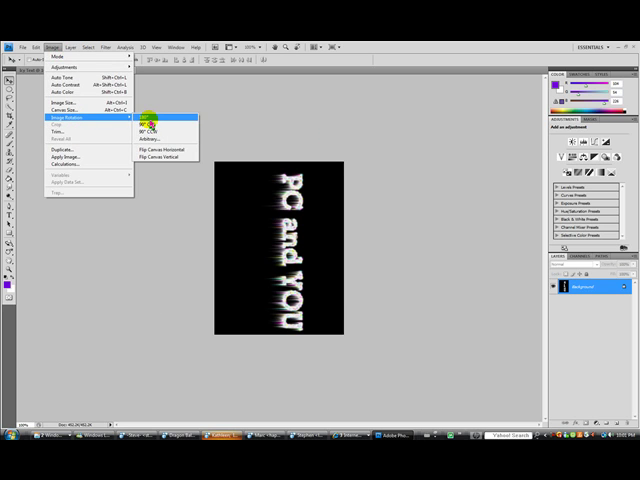
pyautogui.click(156, 132)
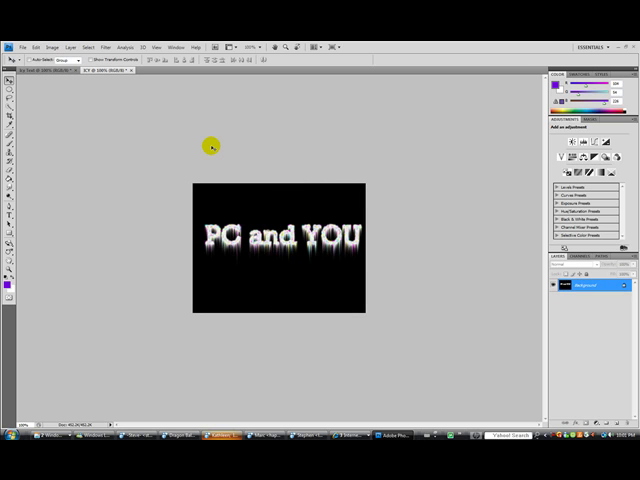
pyautogui.moveTo(146, 224)
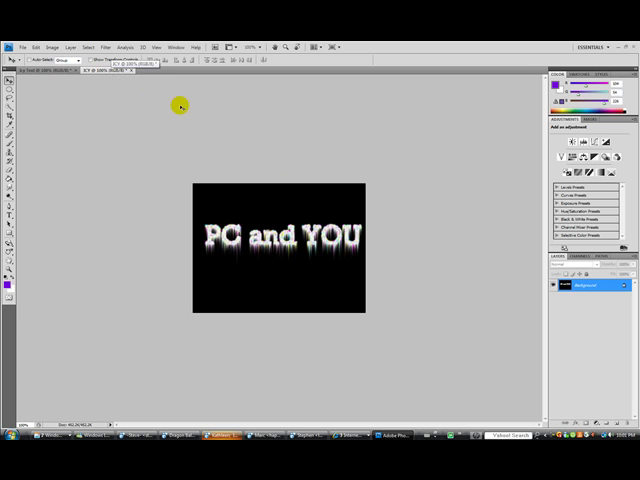
pyautogui.moveTo(106, 100)
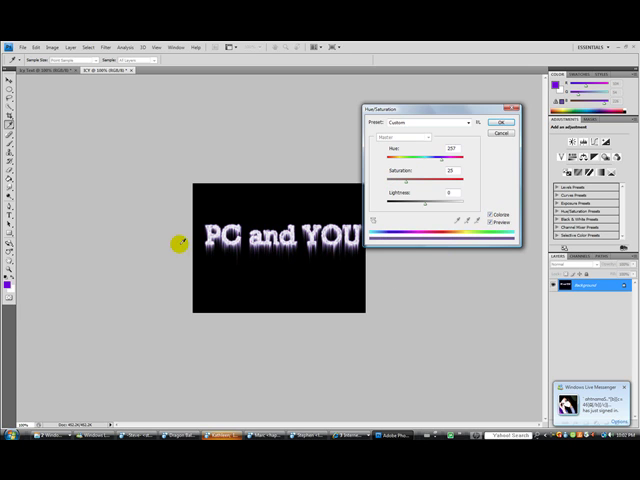
pyautogui.moveTo(290, 236)
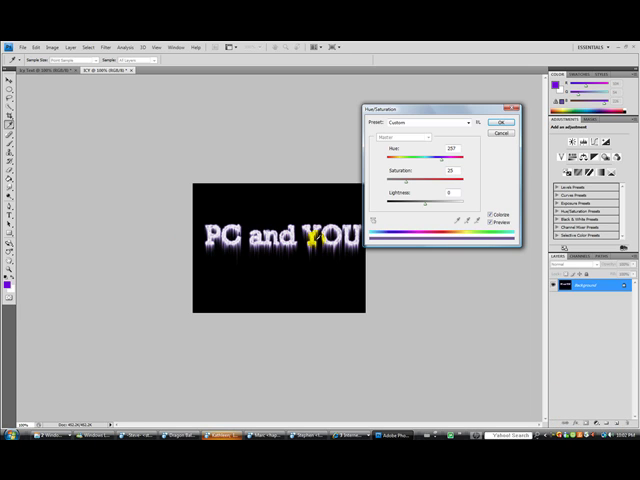
# Colorize with Hue/Saturation, shifting hue to purple and adjusting saturation.
pyautogui.moveTo(440, 168); pyautogui.dragTo(428, 168)
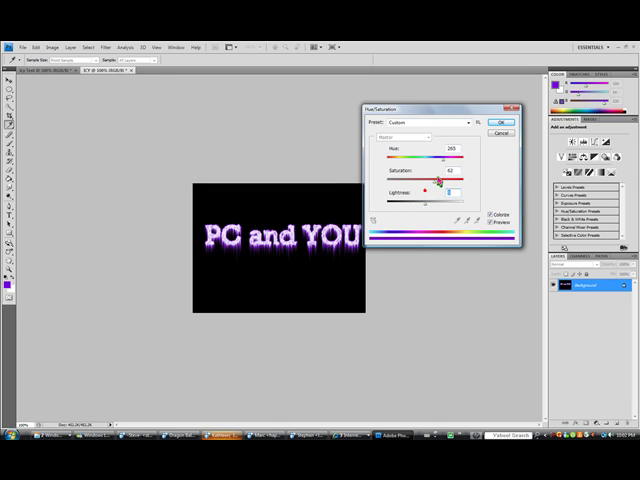
pyautogui.moveTo(440, 180); pyautogui.dragTo(432, 188)
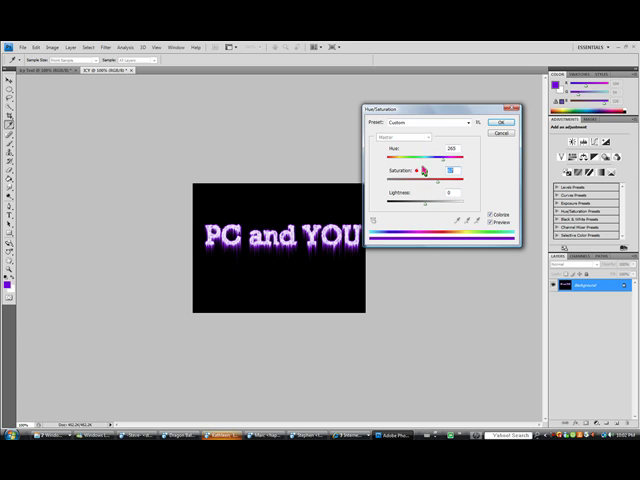
pyautogui.click(500, 120)
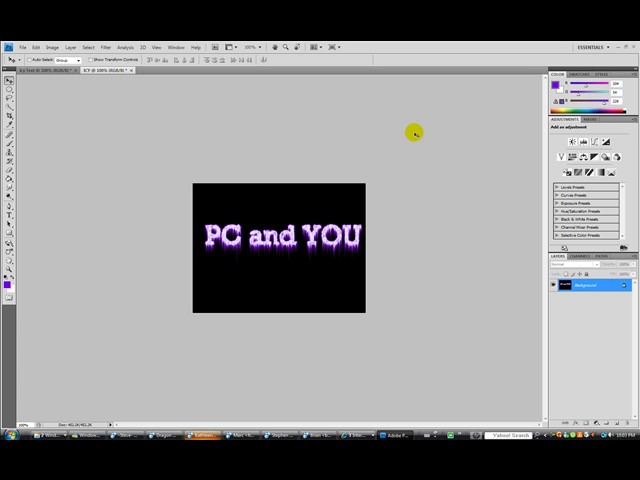
pyautogui.moveTo(222, 216)
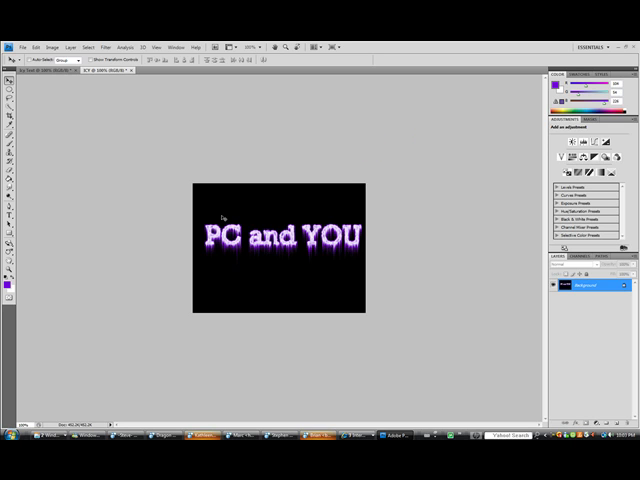